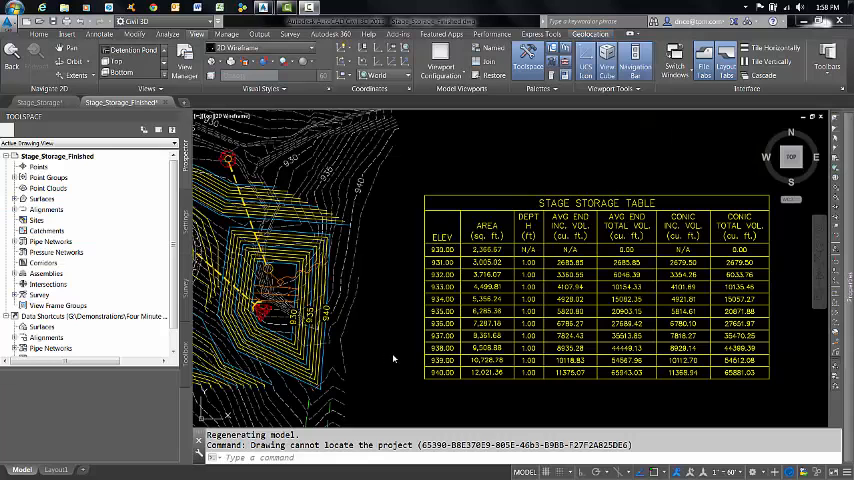
{"action": "mouse_move", "coordinate": [392, 318]}
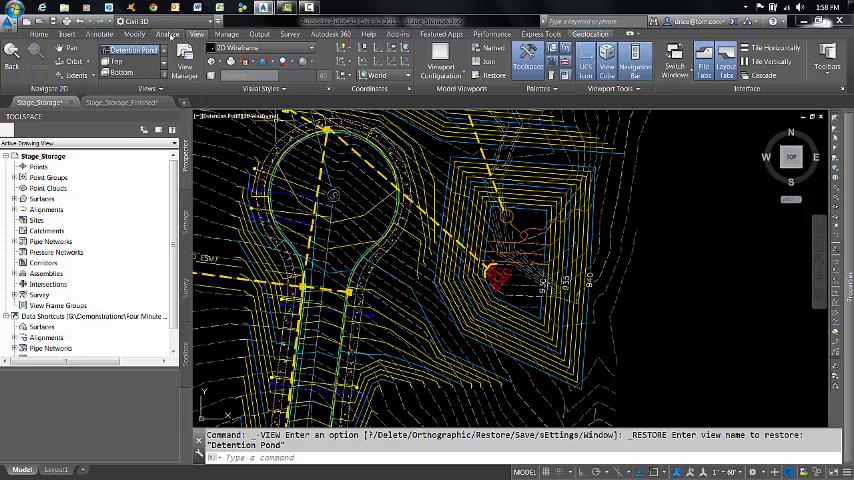
Step: Bring up the analysis tools holding the Stage Storage utility
{"action": "left_click", "coordinate": [168, 32]}
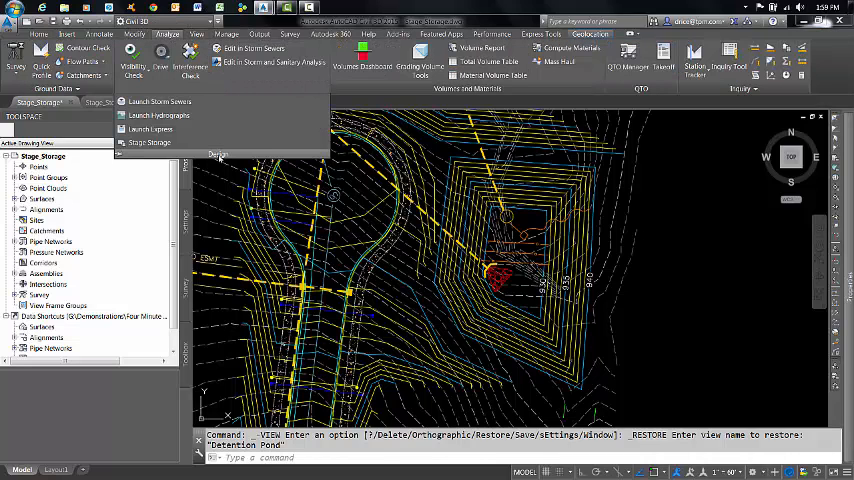
{"action": "mouse_move", "coordinate": [148, 144]}
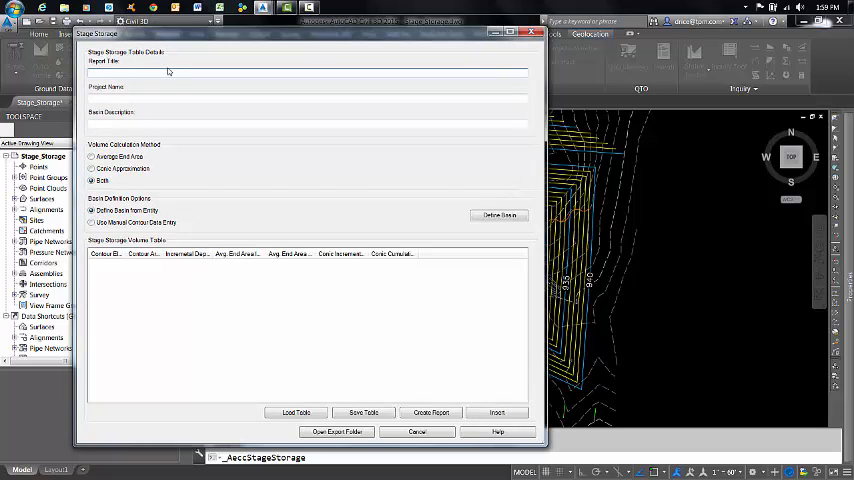
{"action": "mouse_move", "coordinate": [204, 60]}
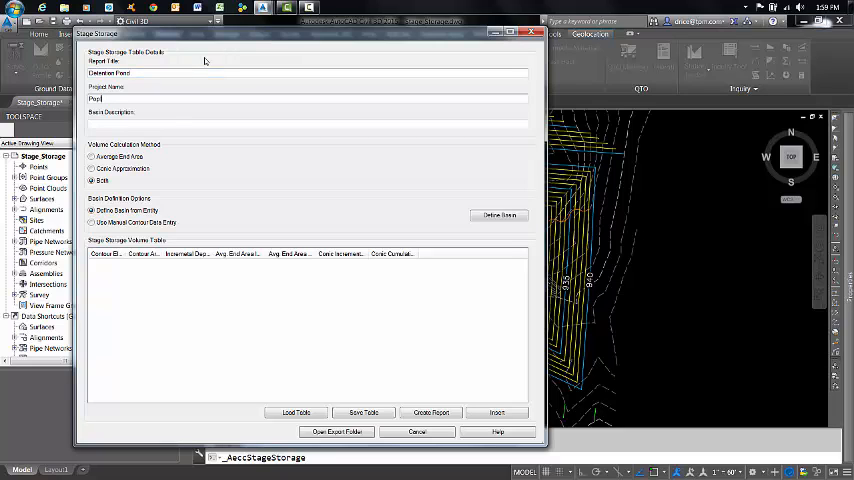
Step: Enter 'Poplar Land' as project name and 'Red' as basin description in the report header
{"action": "type", "text": "Poplar Land"}
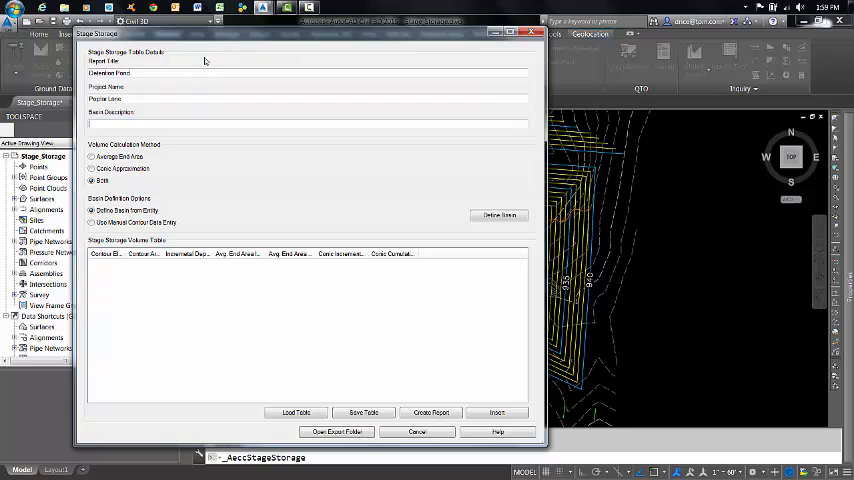
{"action": "type", "text": "Red"}
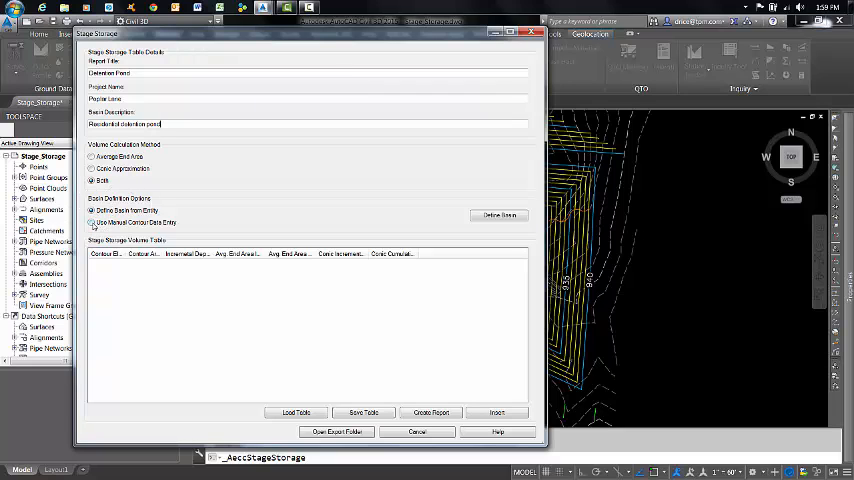
{"action": "left_click", "coordinate": [92, 222]}
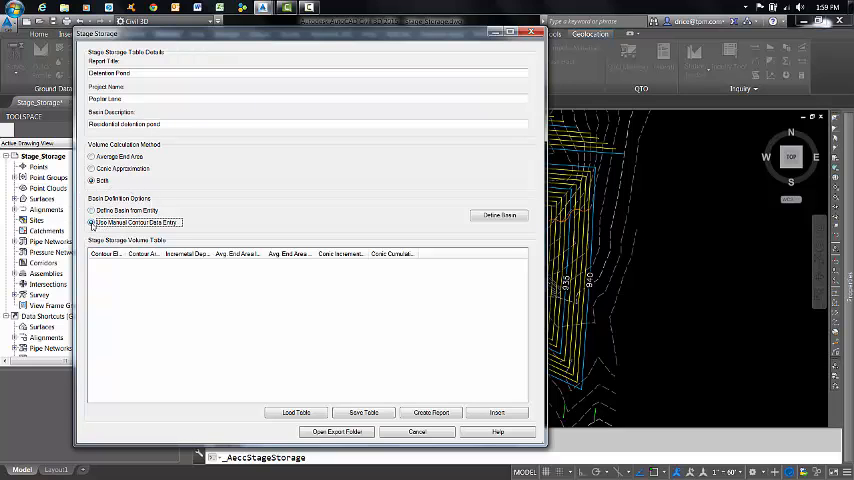
{"action": "mouse_move", "coordinate": [498, 216]}
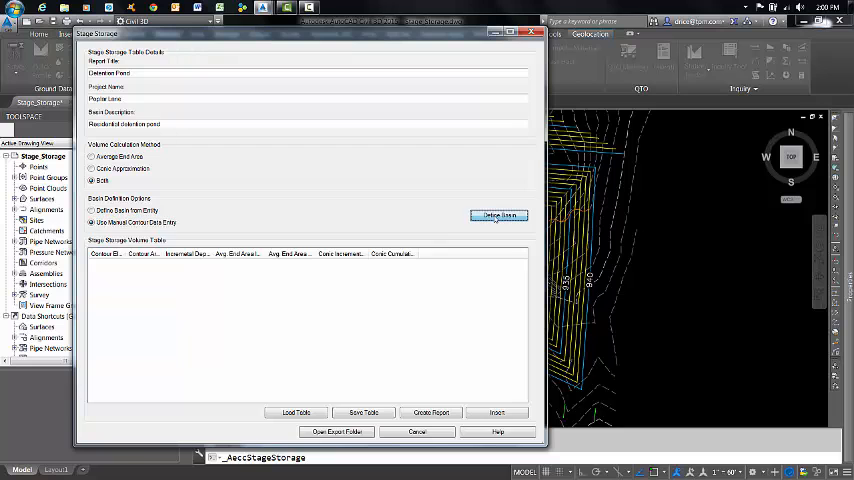
{"action": "left_click", "coordinate": [498, 214]}
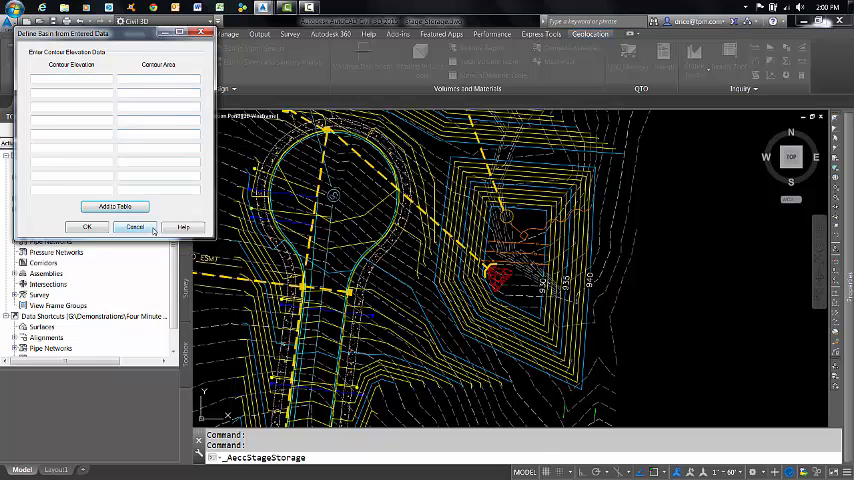
{"action": "left_click", "coordinate": [136, 226]}
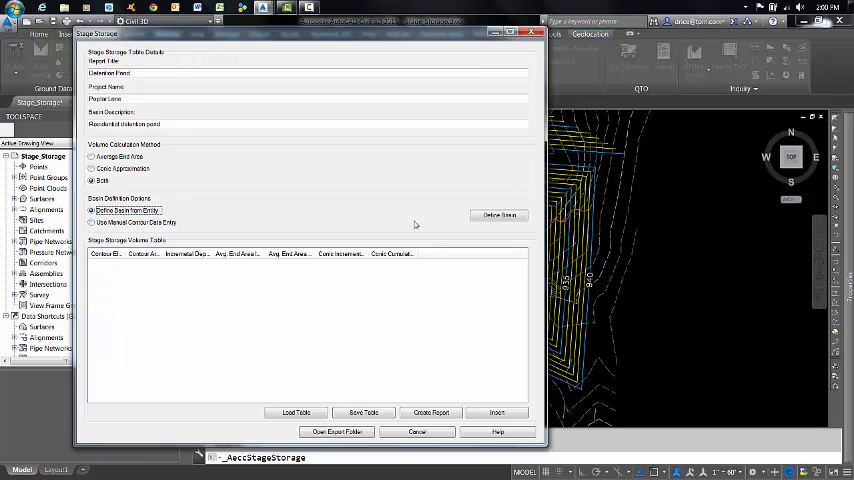
Step: Define the basin from the pond contours so the volume table fills with areas, depths and volumes
{"action": "left_click", "coordinate": [498, 216]}
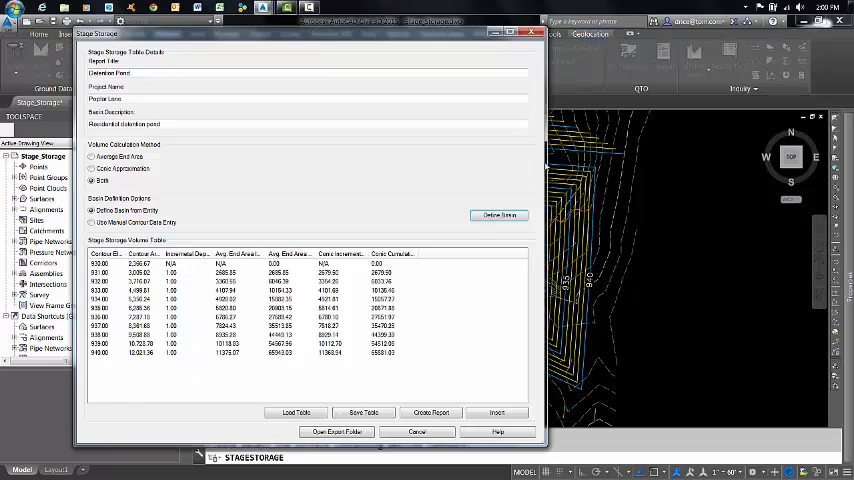
{"action": "mouse_move", "coordinate": [424, 224]}
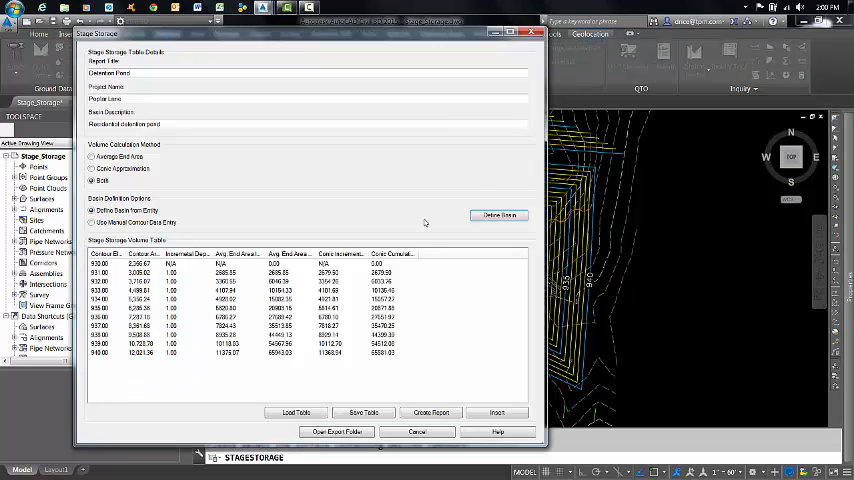
{"action": "mouse_move", "coordinate": [116, 320]}
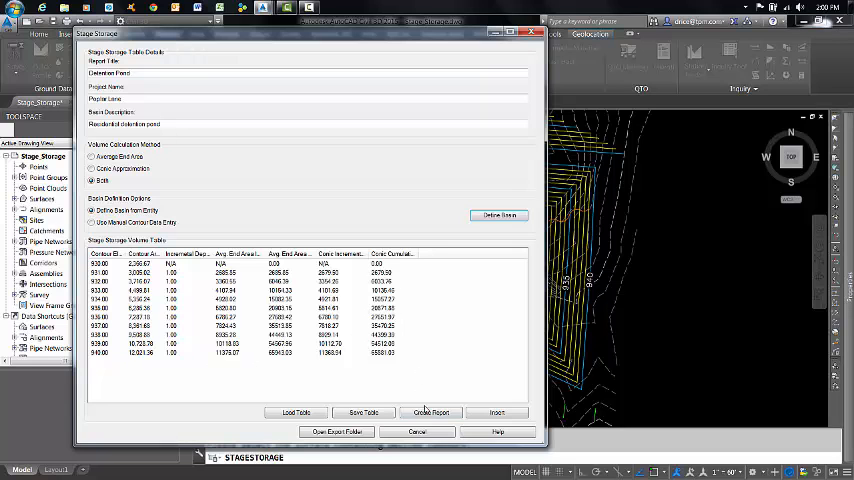
Step: Create the stage storage report and save it to a file
{"action": "left_click", "coordinate": [432, 412]}
{"action": "type", "text": "PoplarL"}
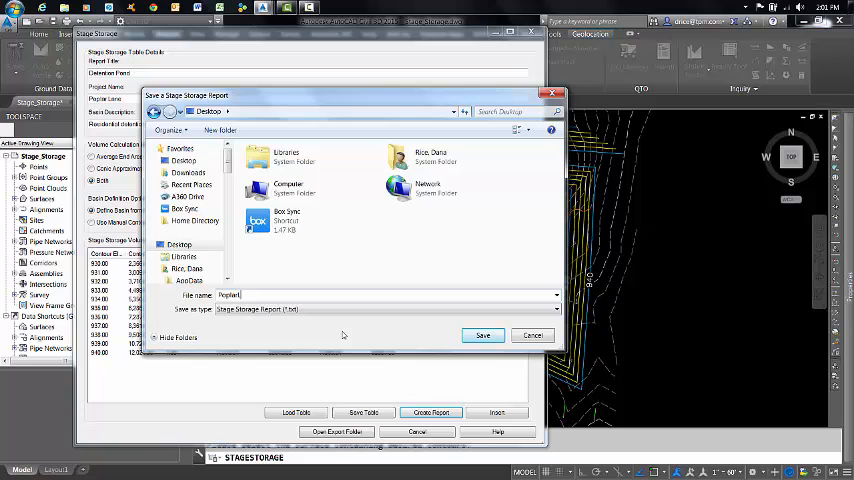
{"action": "left_click", "coordinate": [482, 336]}
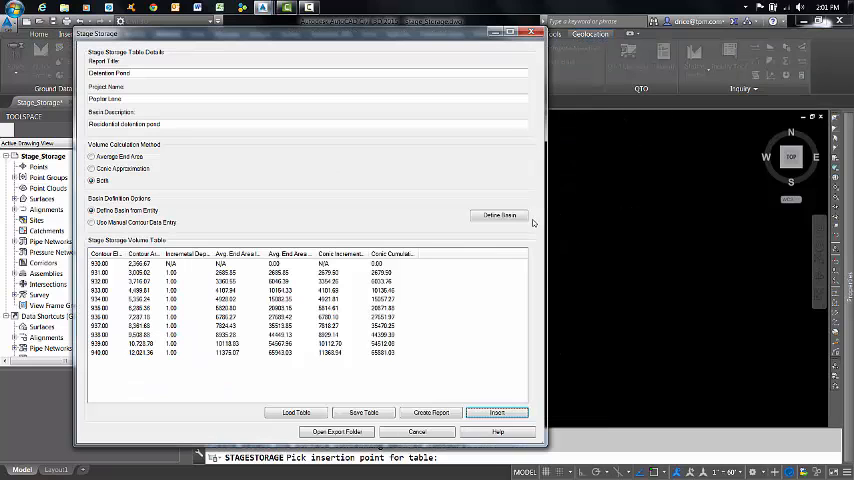
{"action": "mouse_move", "coordinate": [570, 288]}
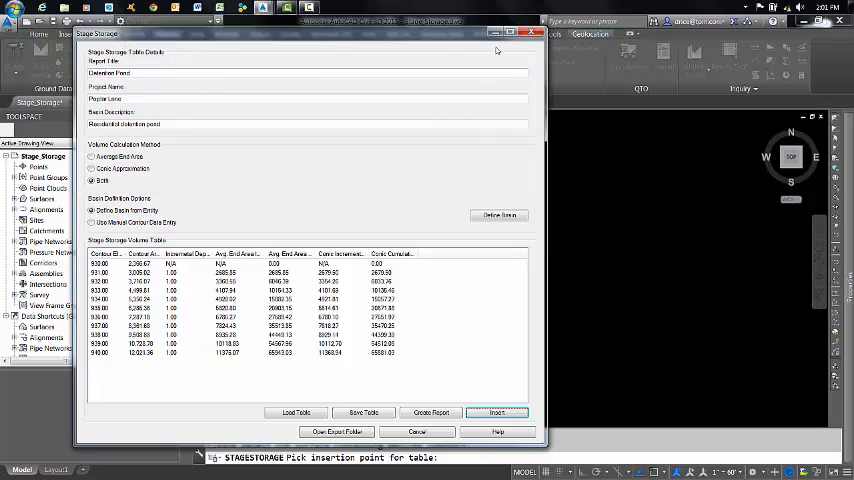
Step: Place the stage storage volume table in the drawing beside the pond contours
{"action": "left_click", "coordinate": [496, 412]}
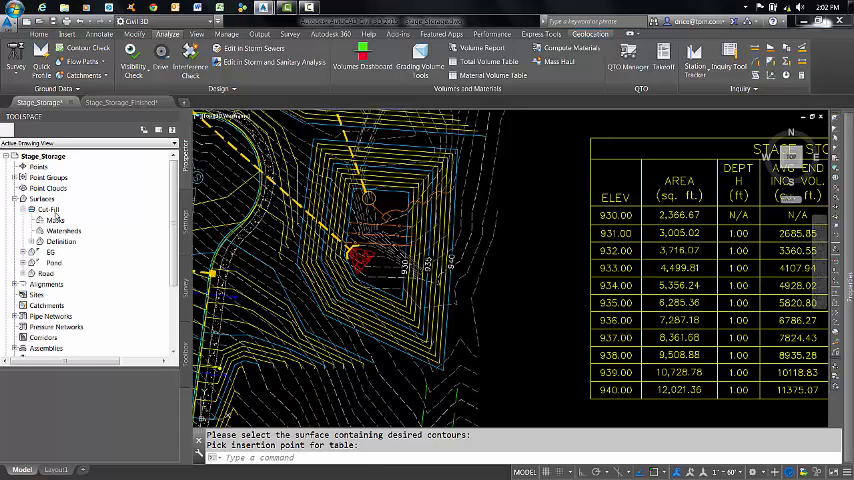
{"action": "mouse_move", "coordinate": [56, 260]}
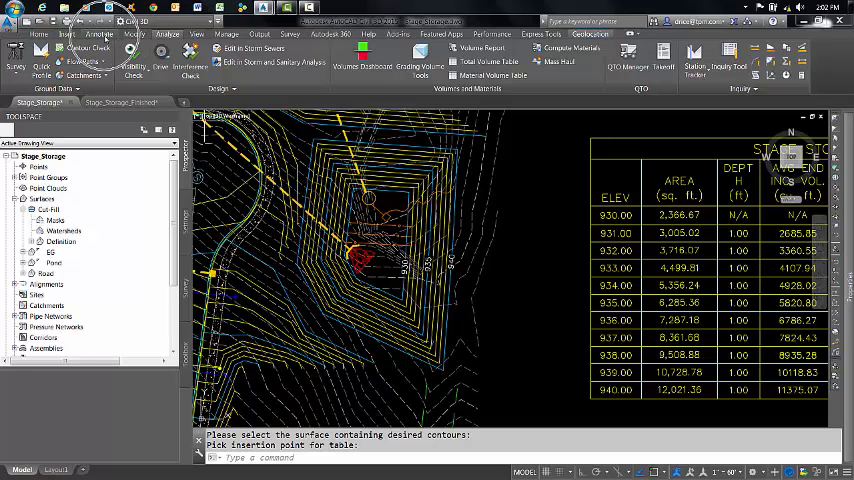
Step: Switch to the annotation tools to reach surface labeling
{"action": "left_click", "coordinate": [100, 32]}
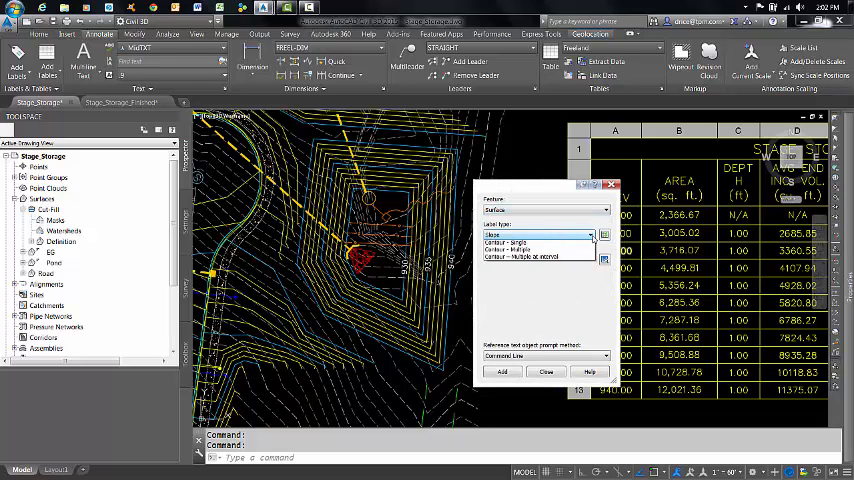
Step: Choose Spot Elevations on Grid as label type and the Cut Fill surface to label
{"action": "left_click", "coordinate": [538, 234]}
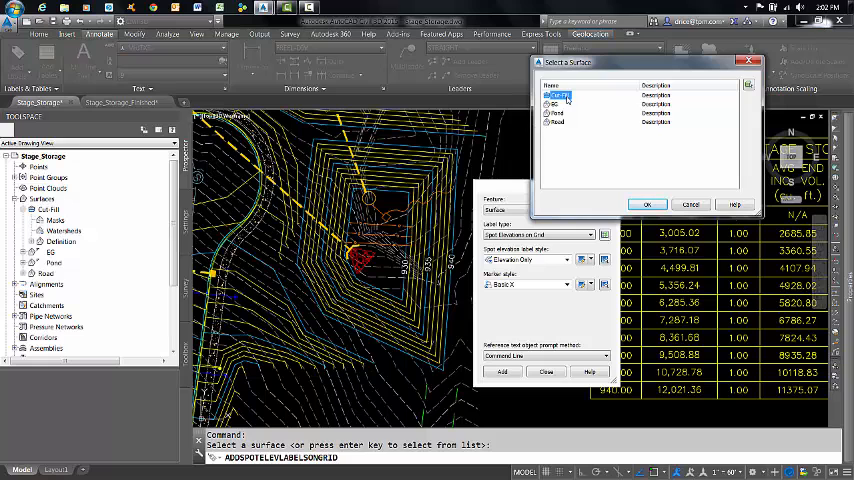
{"action": "left_click", "coordinate": [558, 94]}
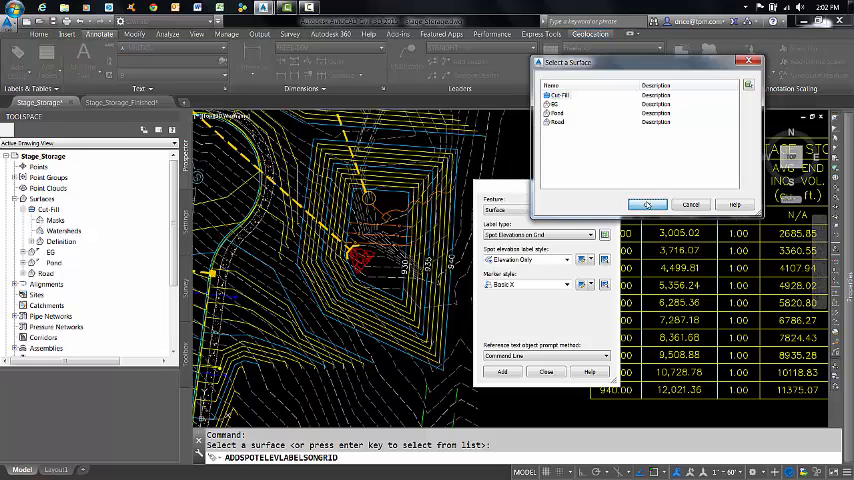
{"action": "left_click", "coordinate": [648, 204]}
{"action": "type", "text": "2"}
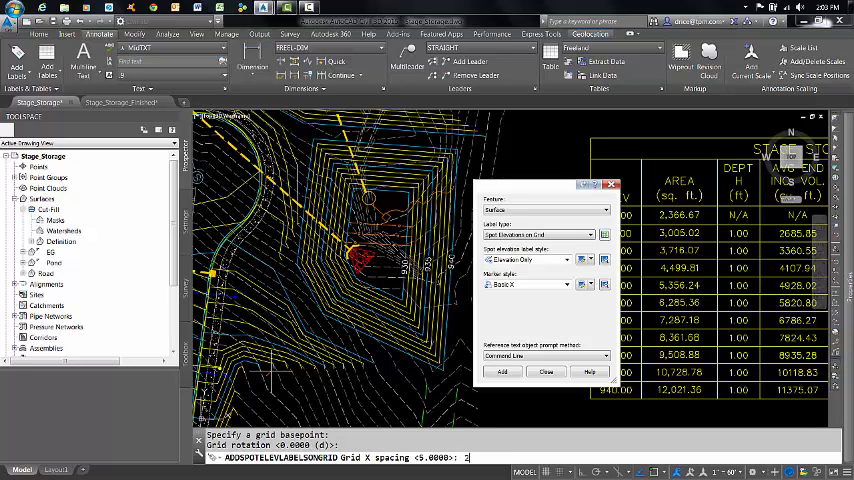
Step: Accept the default grid basepoint and rotation for the label grid
{"action": "key", "text": "Return"}
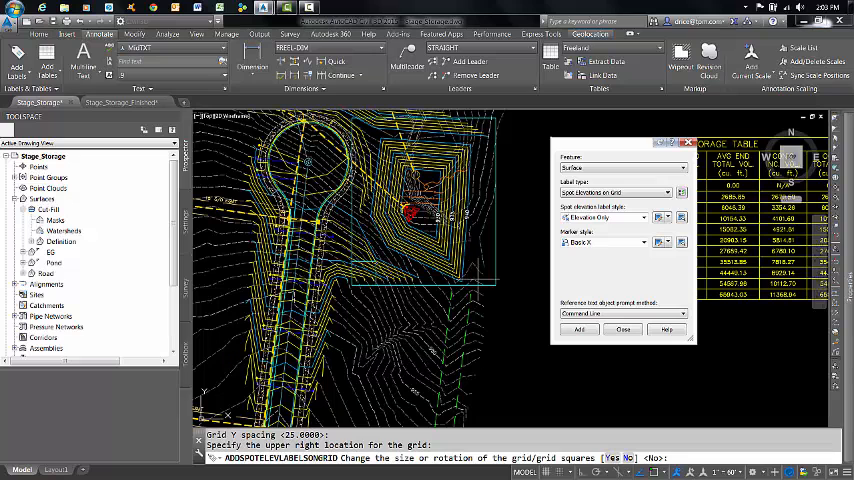
{"action": "mouse_move", "coordinate": [510, 284]}
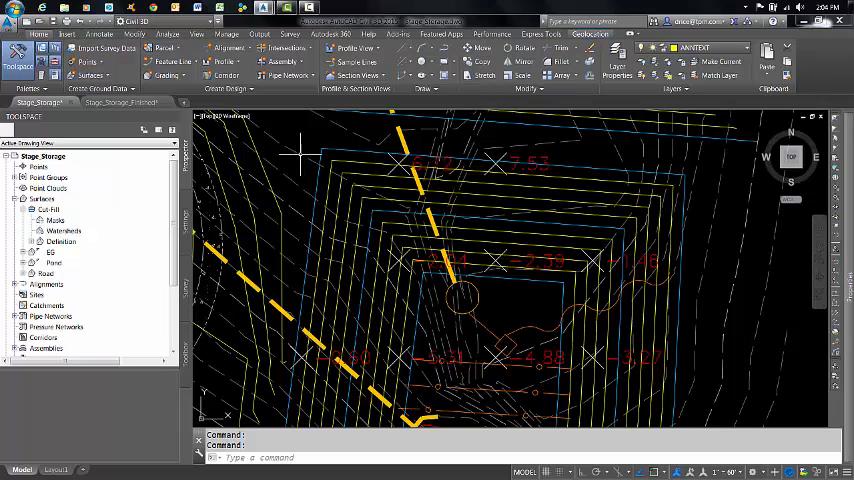
{"action": "mouse_move", "coordinate": [300, 150]}
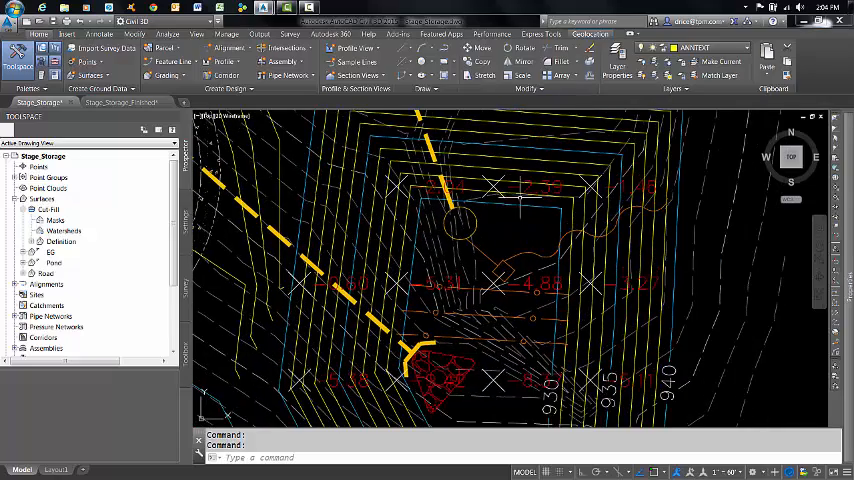
{"action": "mouse_move", "coordinate": [540, 192]}
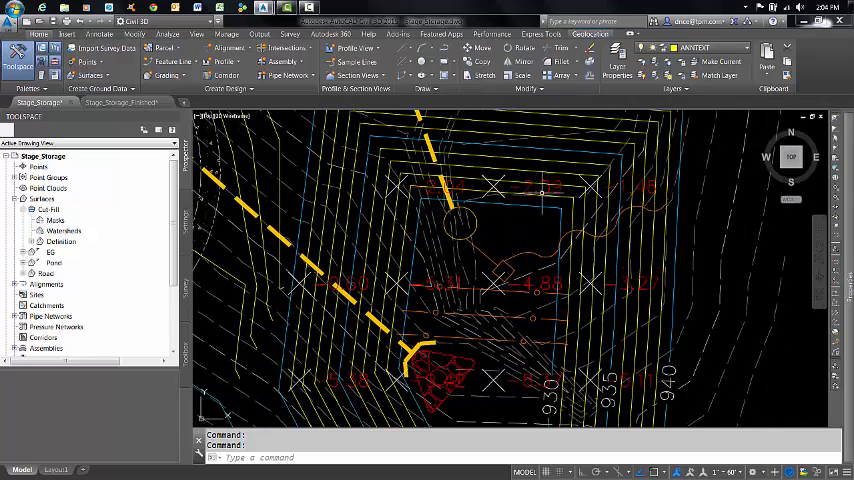